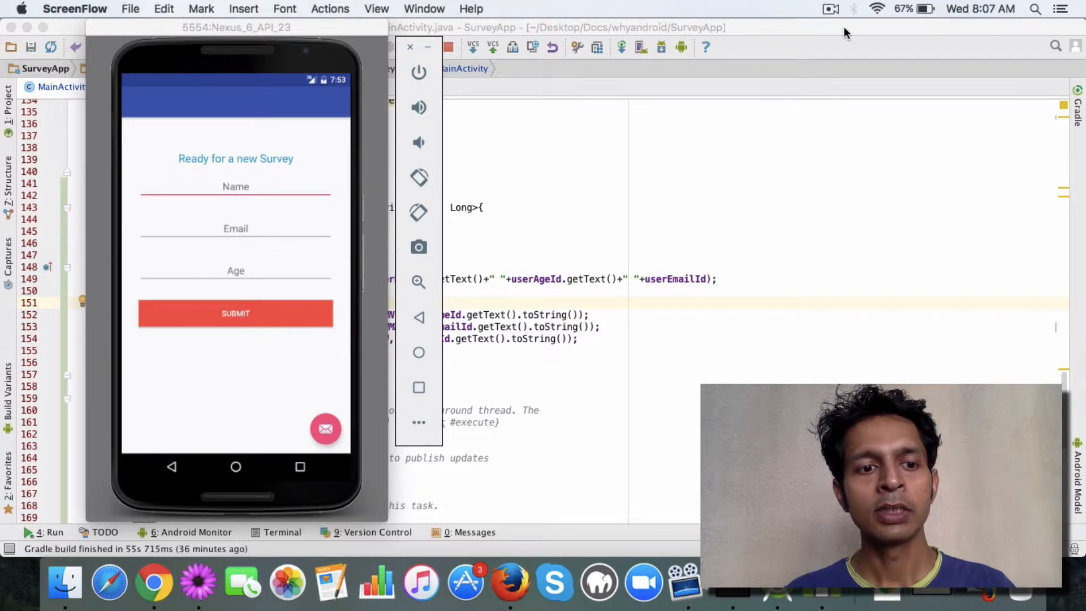
- Bring the MainActivity.java editor with the SurveyDBAsyncTask class in front of the emulator
click(235, 185)
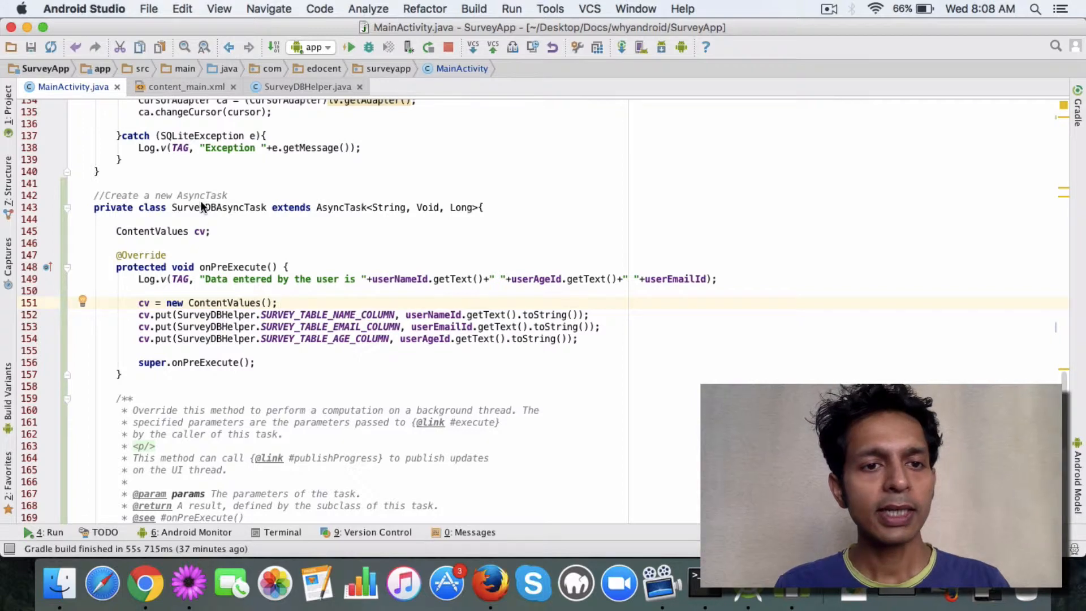
mouse_move(230, 209)
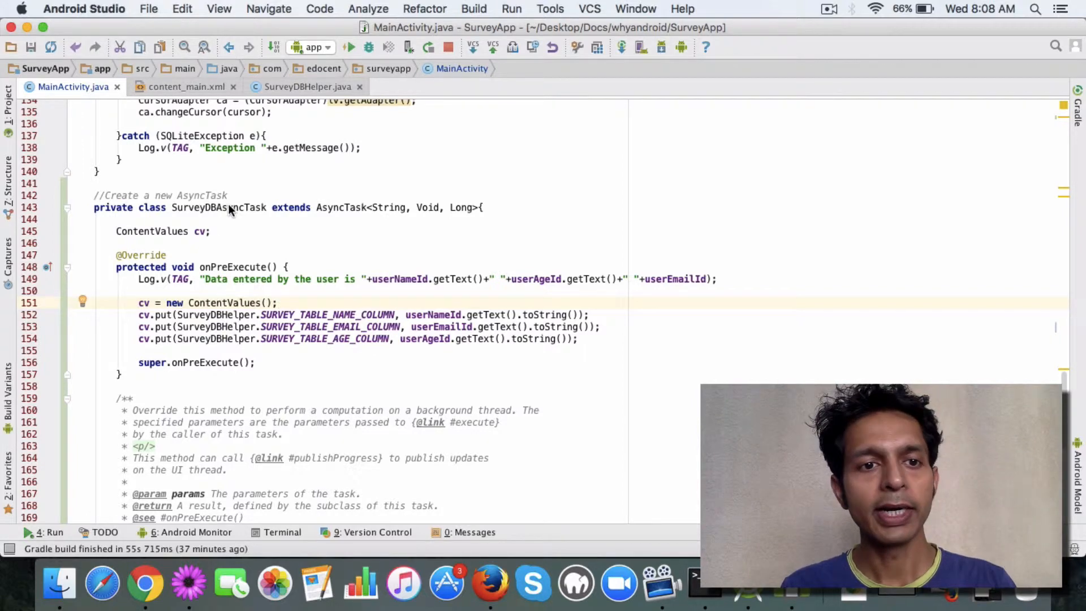
mouse_move(230, 235)
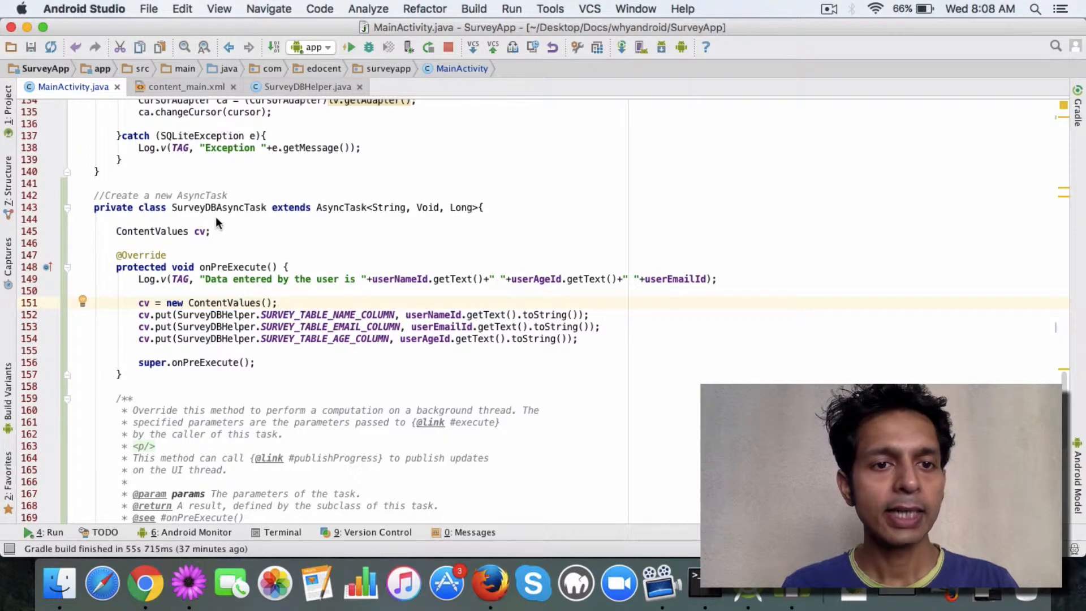
mouse_move(207, 220)
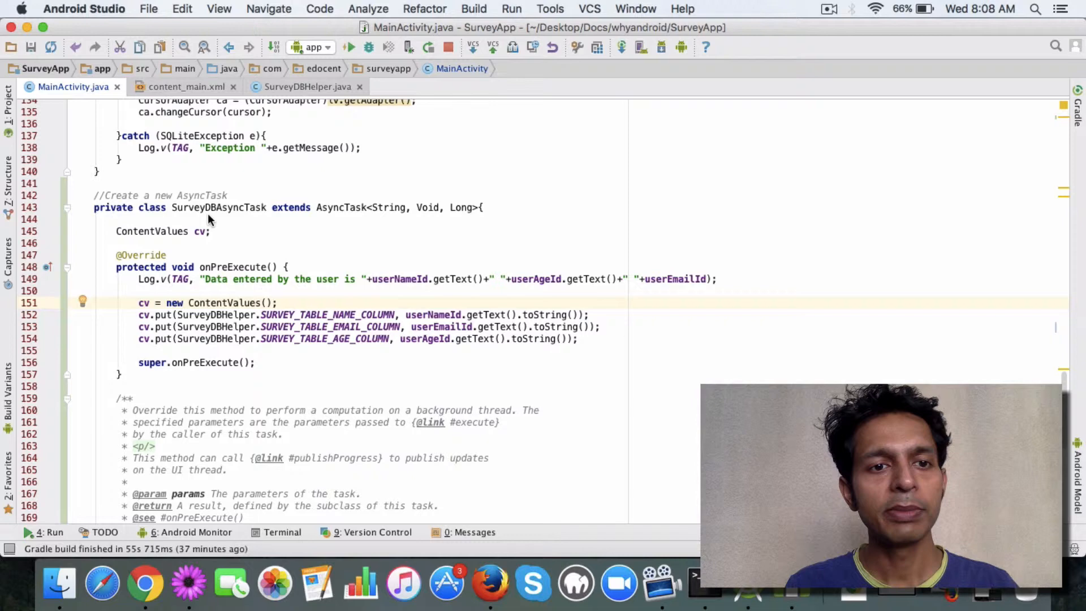
mouse_move(162, 213)
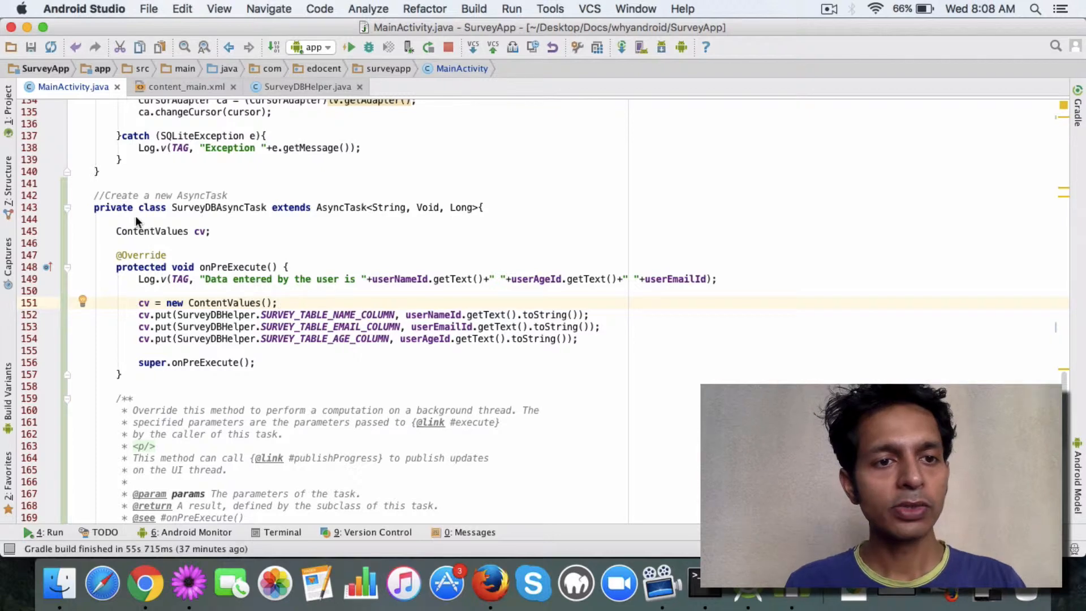
mouse_move(204, 218)
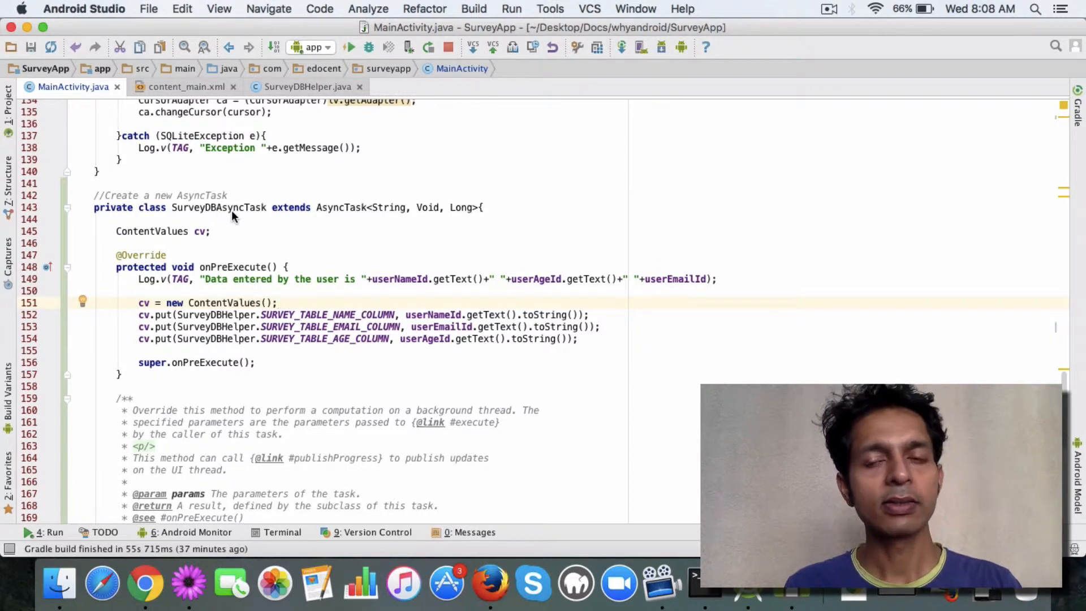
mouse_move(346, 216)
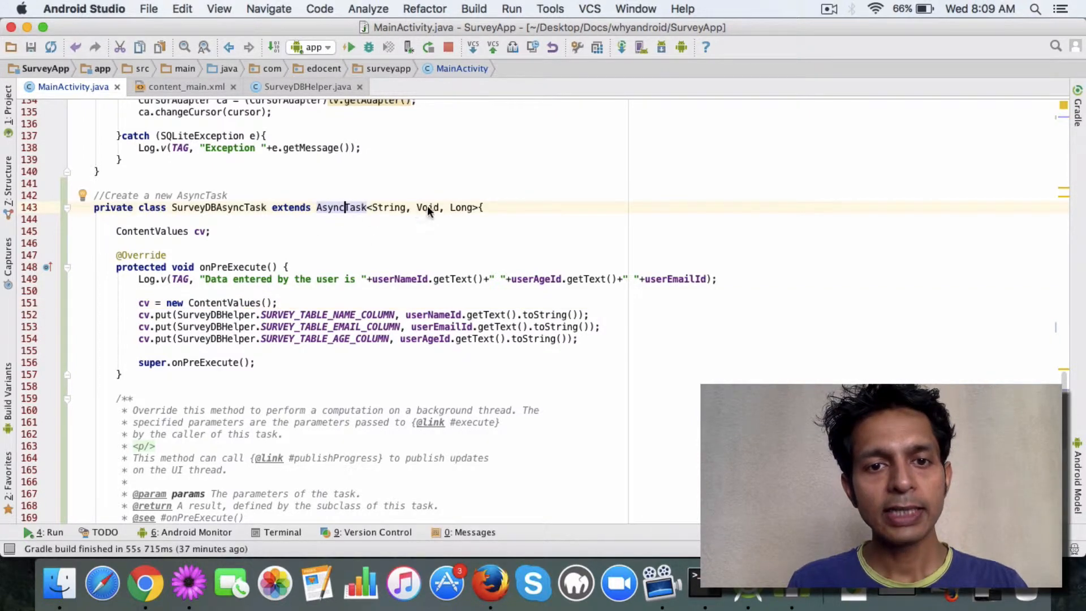
mouse_move(463, 216)
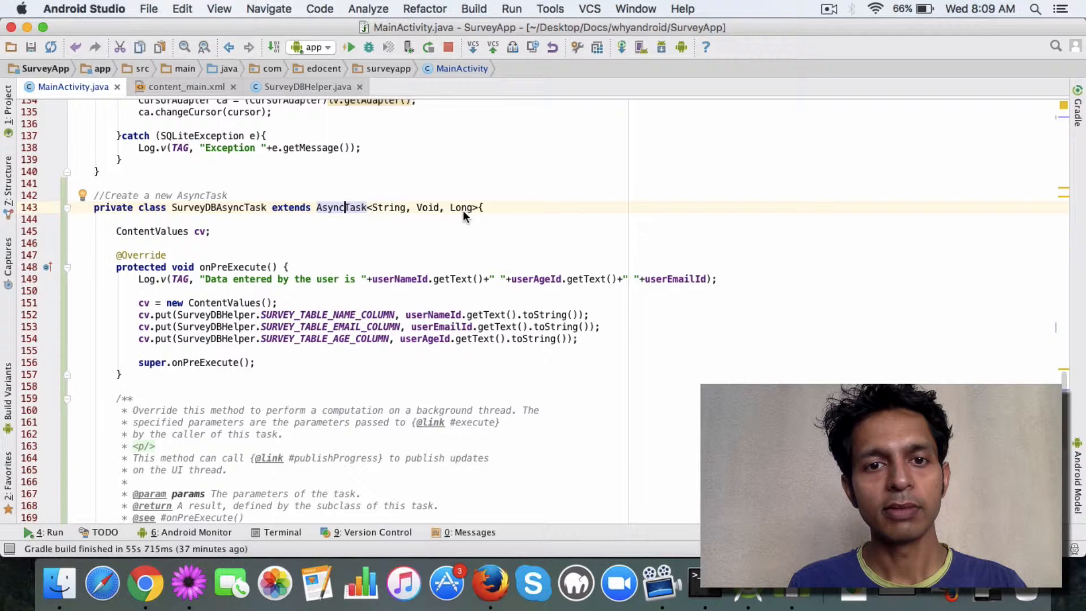
mouse_move(409, 213)
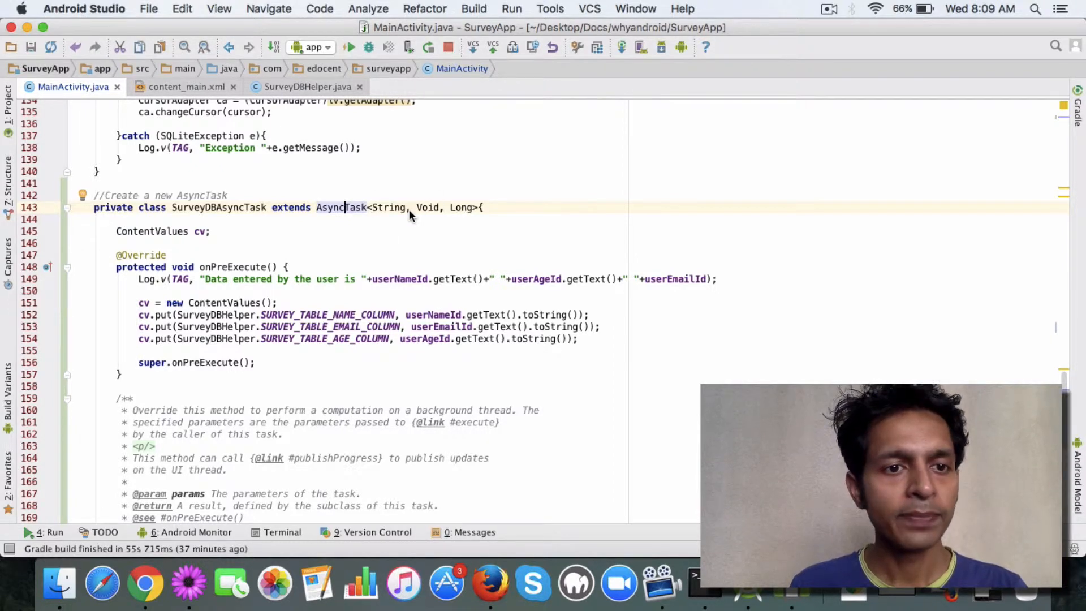
scroll(down, 3)
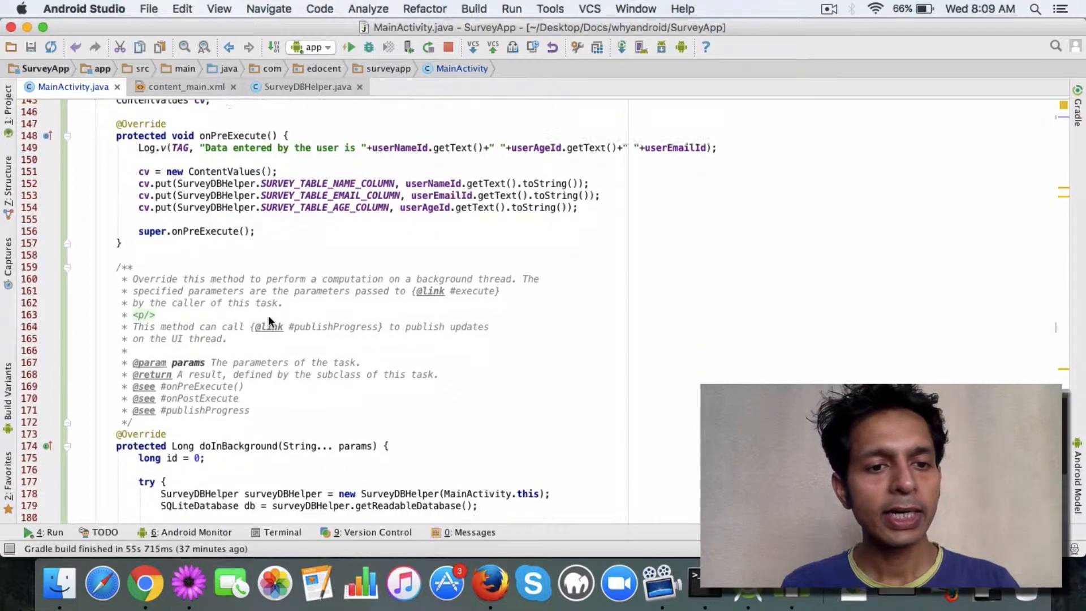
scroll(up, 3)
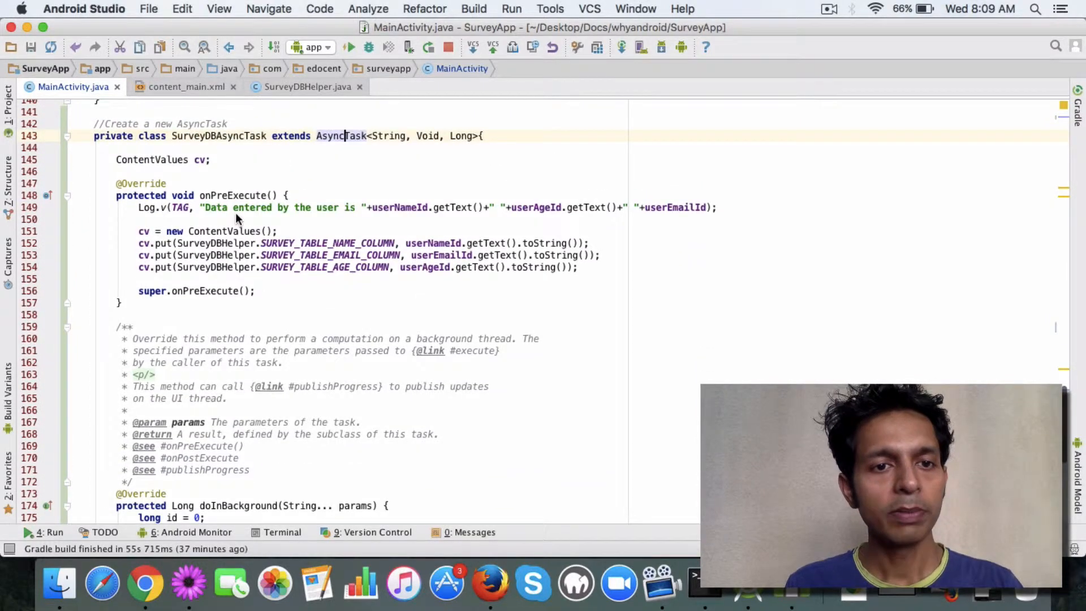
scroll(down, 3)
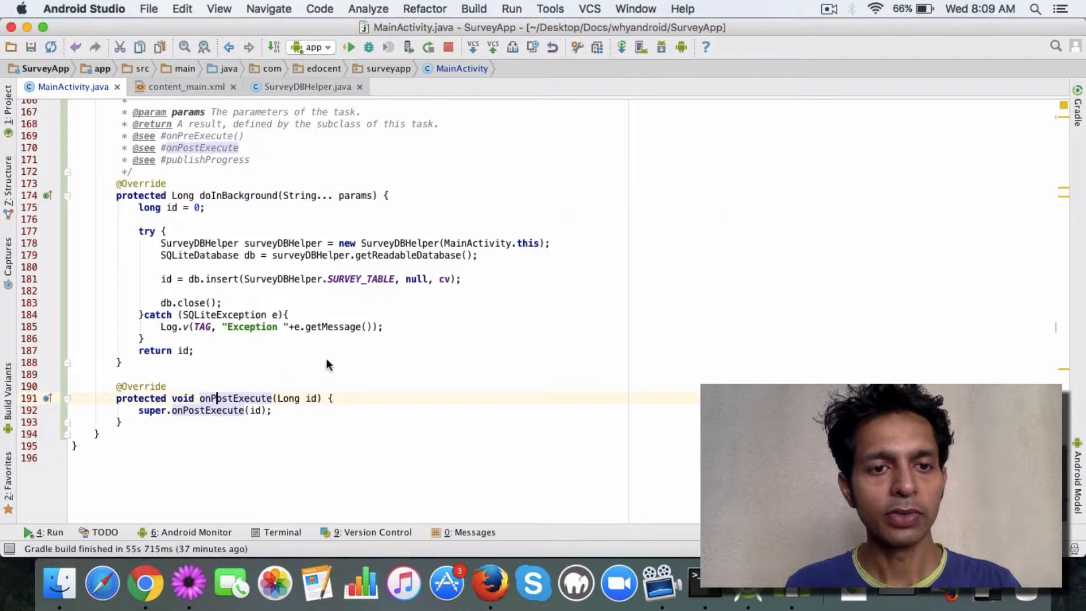
scroll(up, 3)
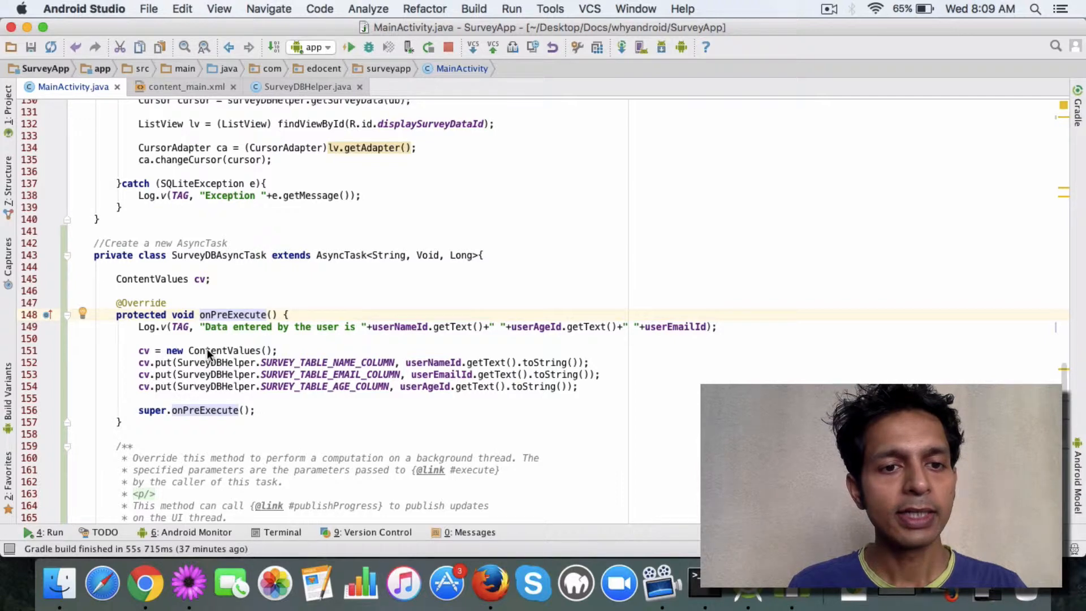
double_click(224, 350)
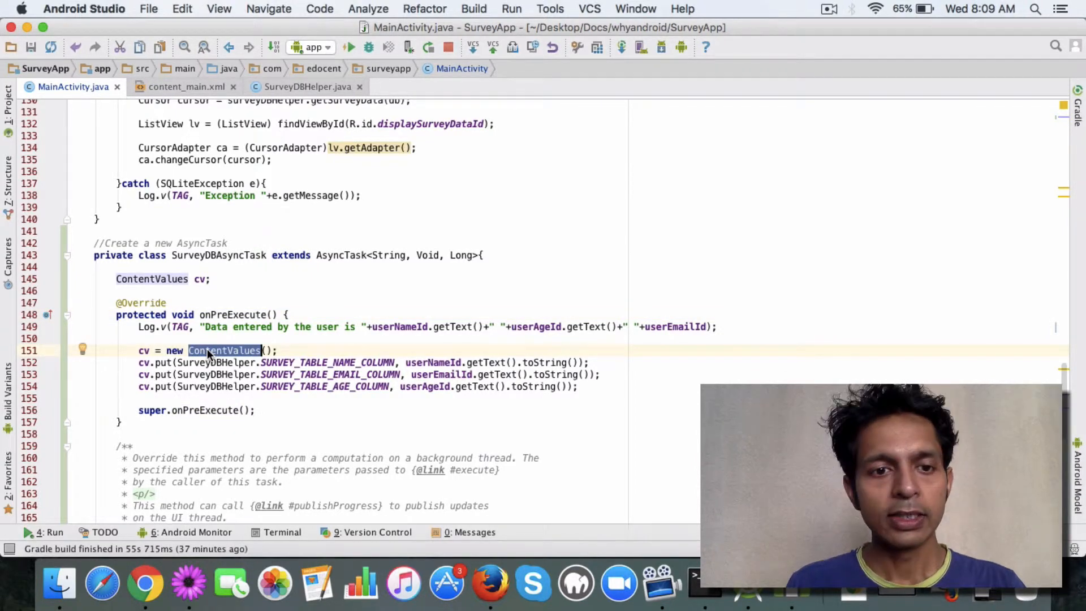
scroll(down, 3)
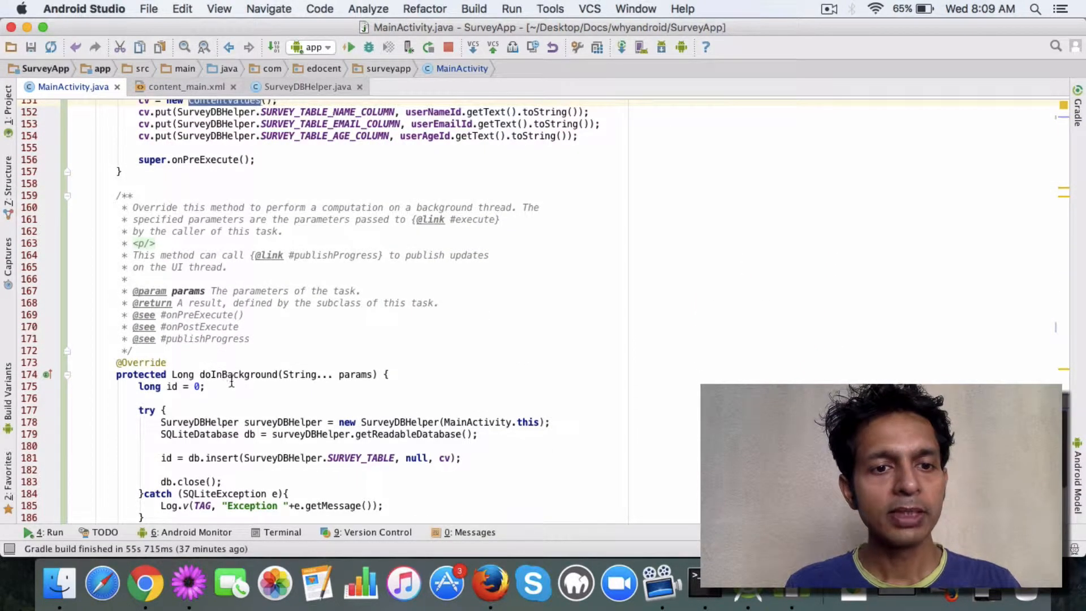
double_click(237, 373)
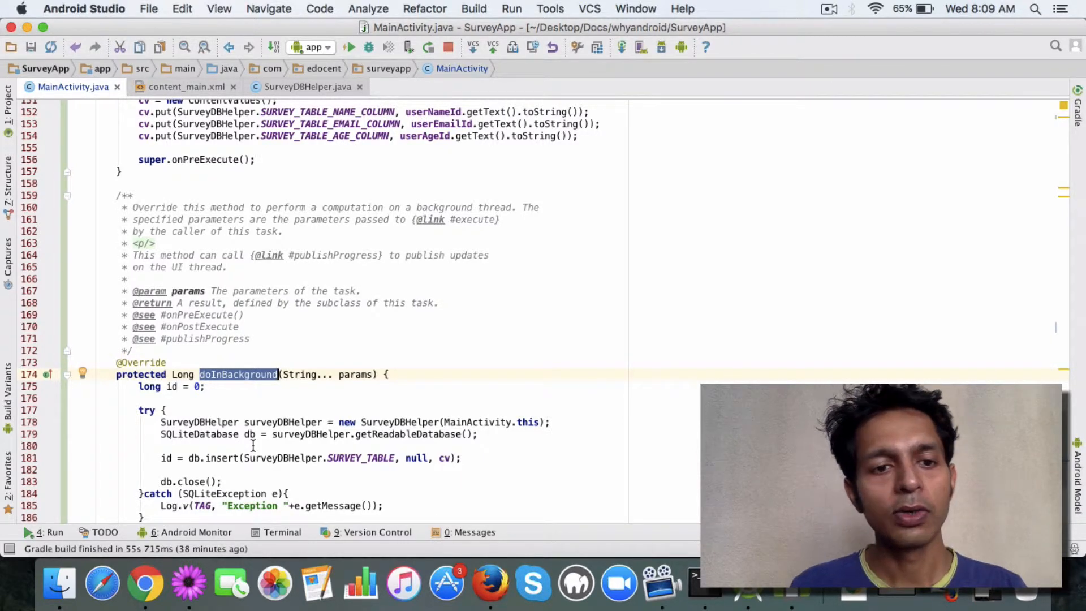
scroll(down, 3)
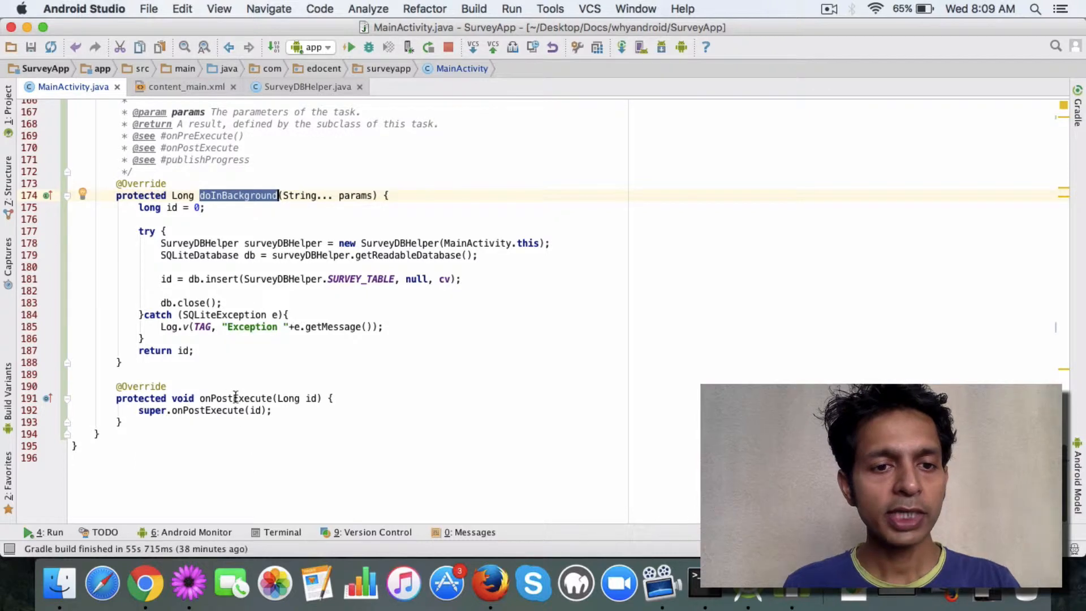
double_click(234, 398)
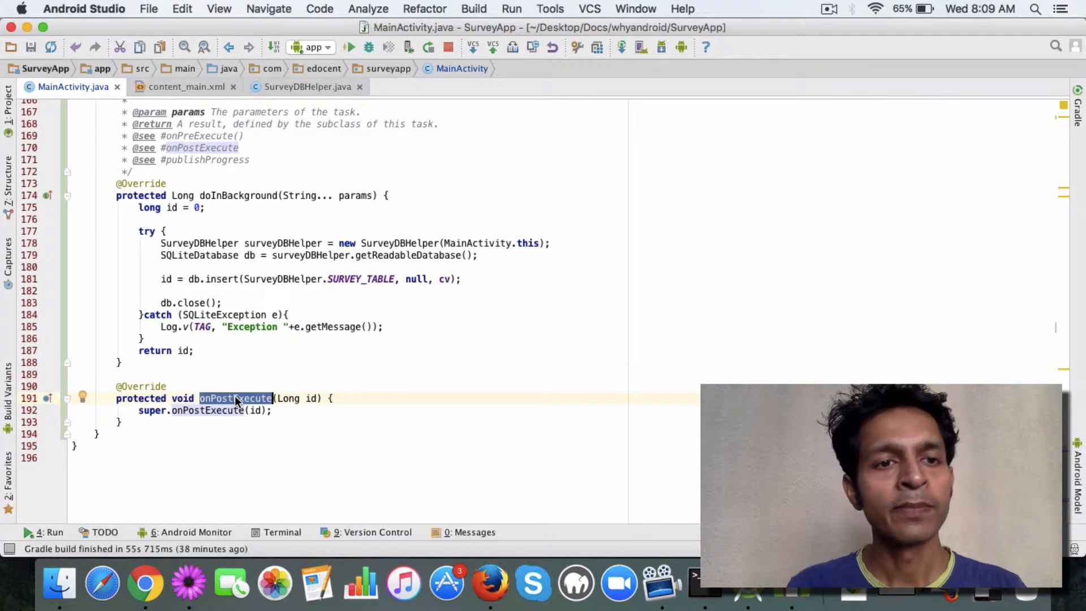
scroll(up, 3)
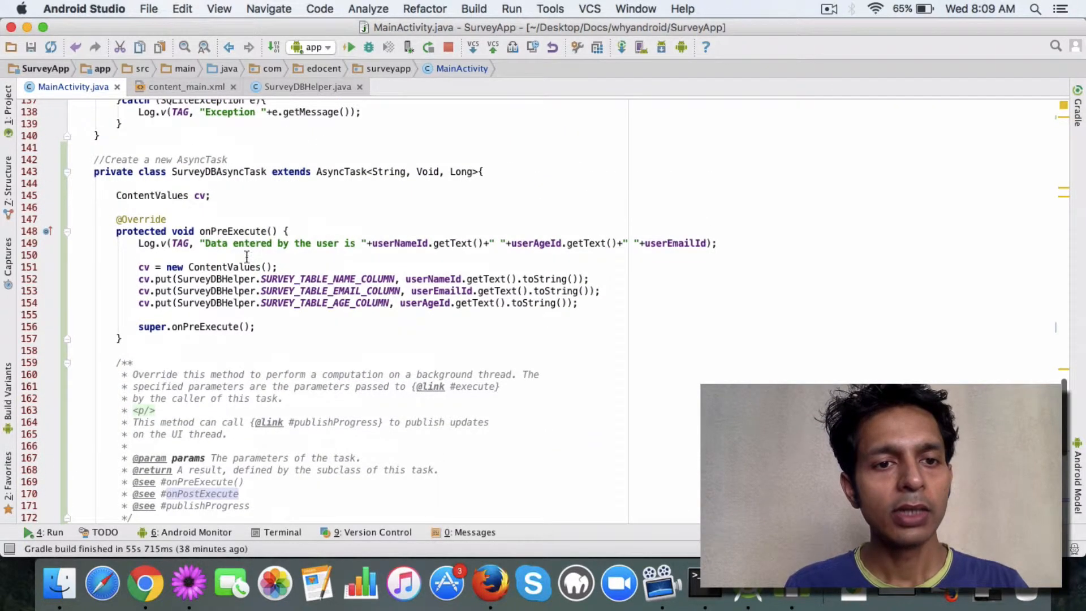
double_click(181, 231)
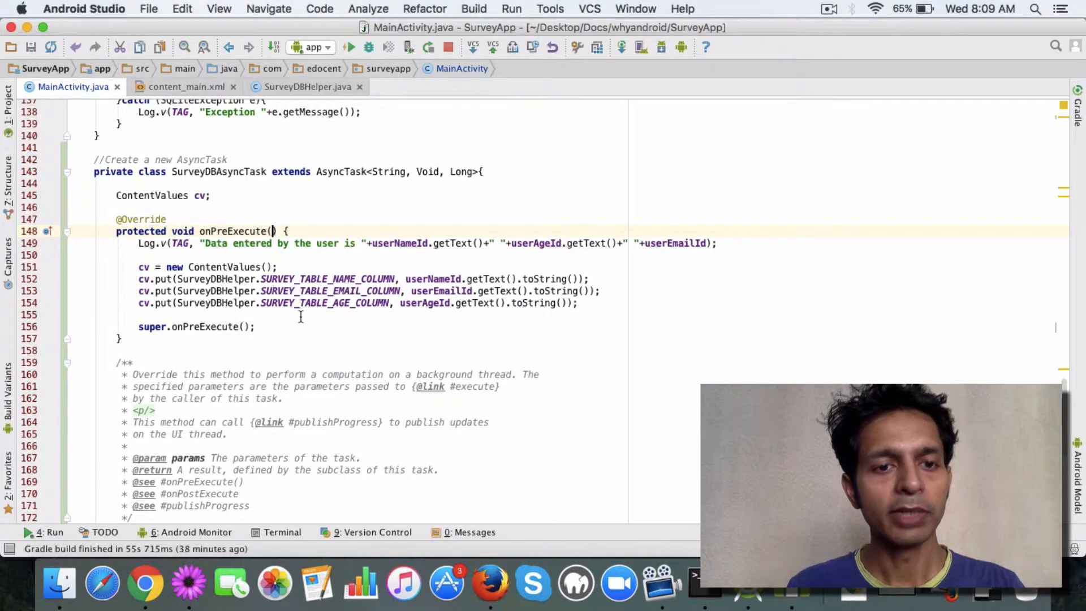
scroll(down, 3)
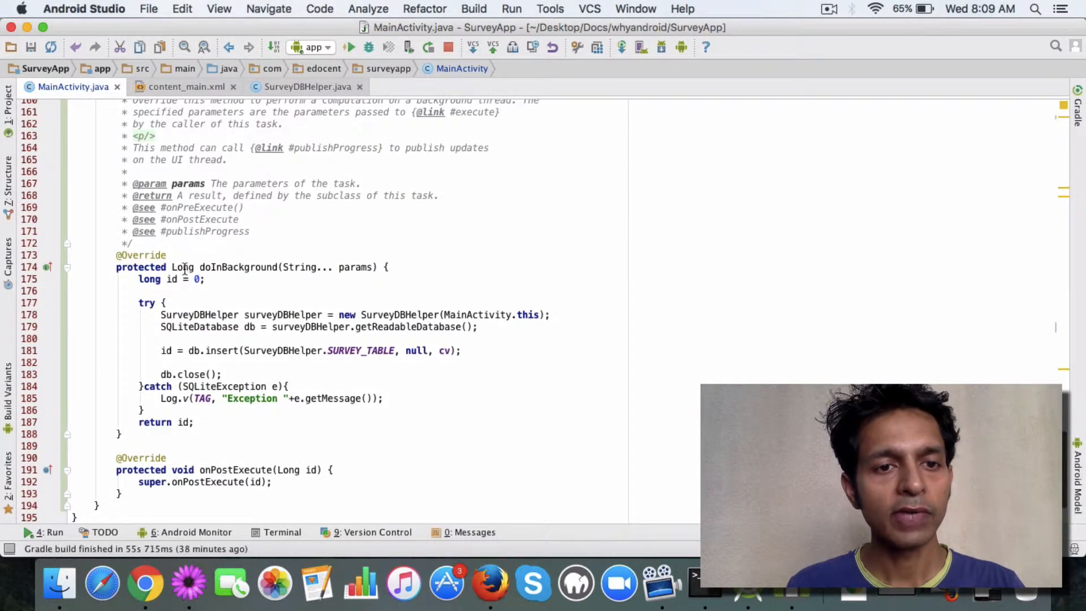
double_click(182, 268)
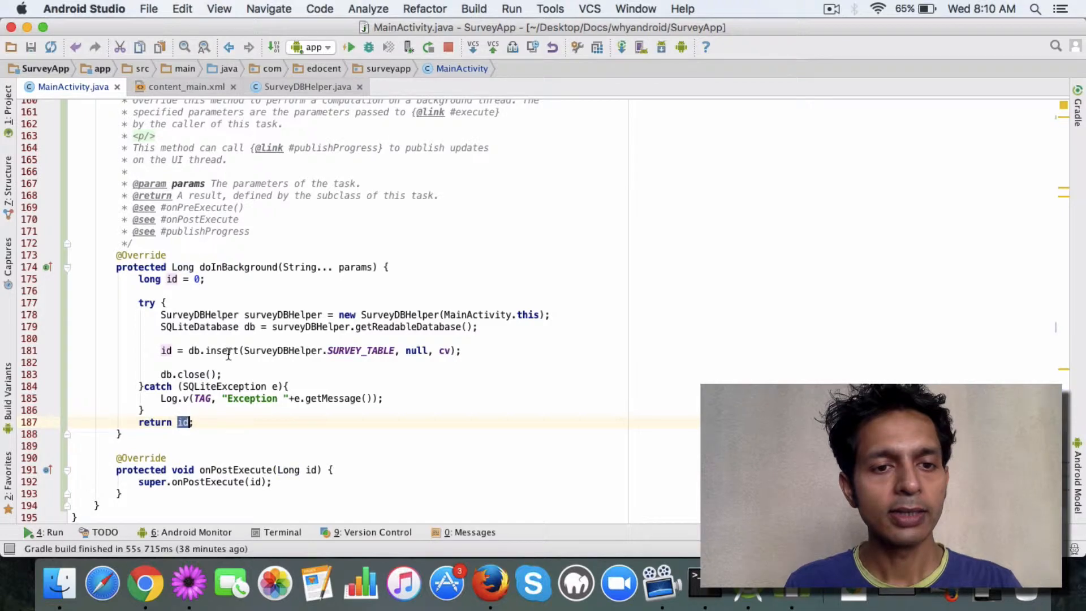
double_click(220, 351)
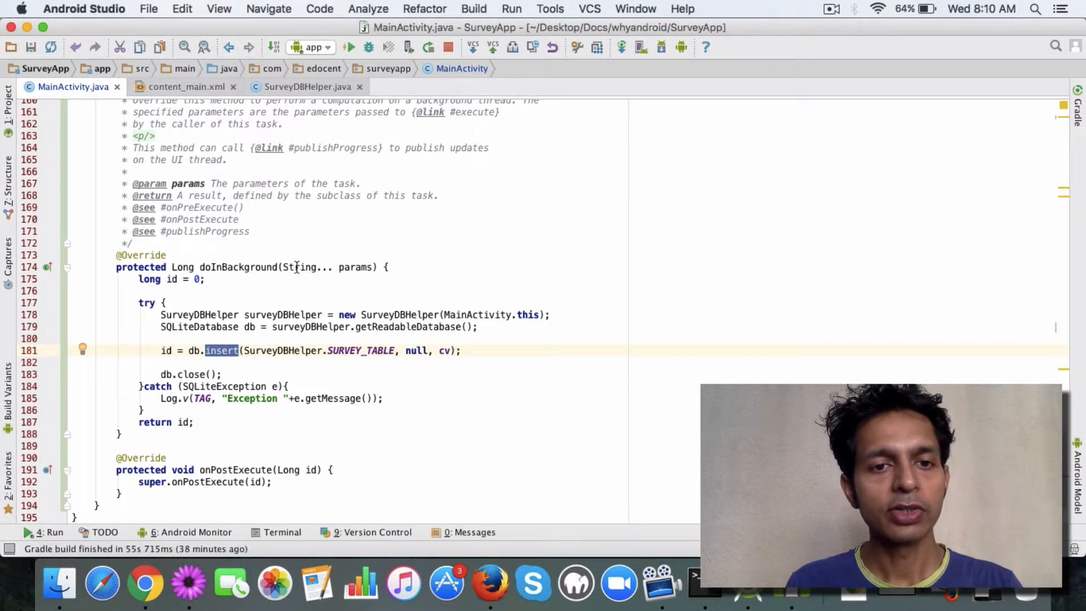
click(296, 266)
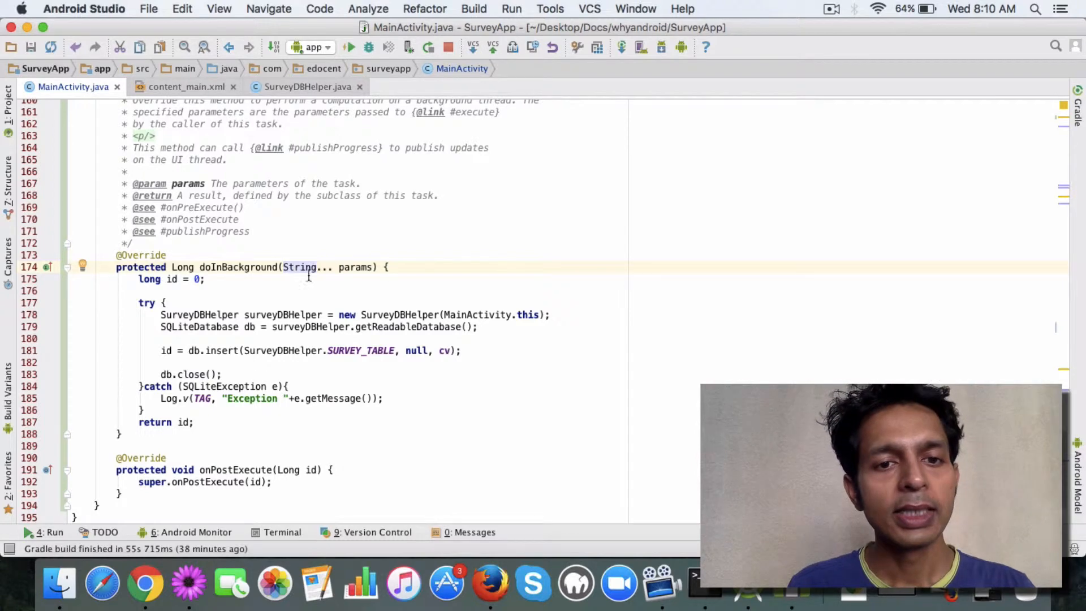
scroll(up, 3)
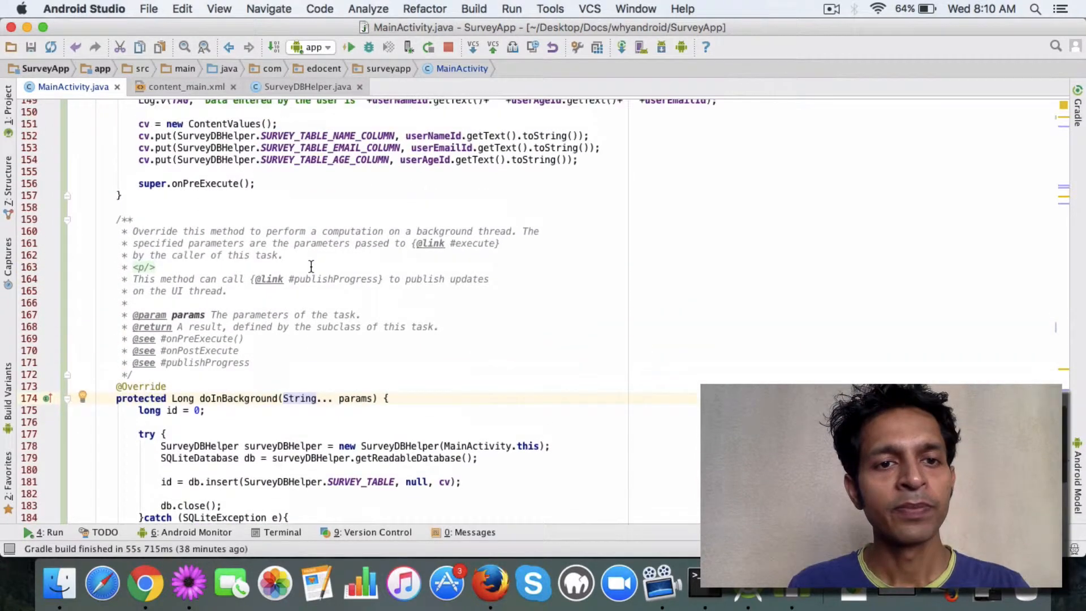
scroll(up, 3)
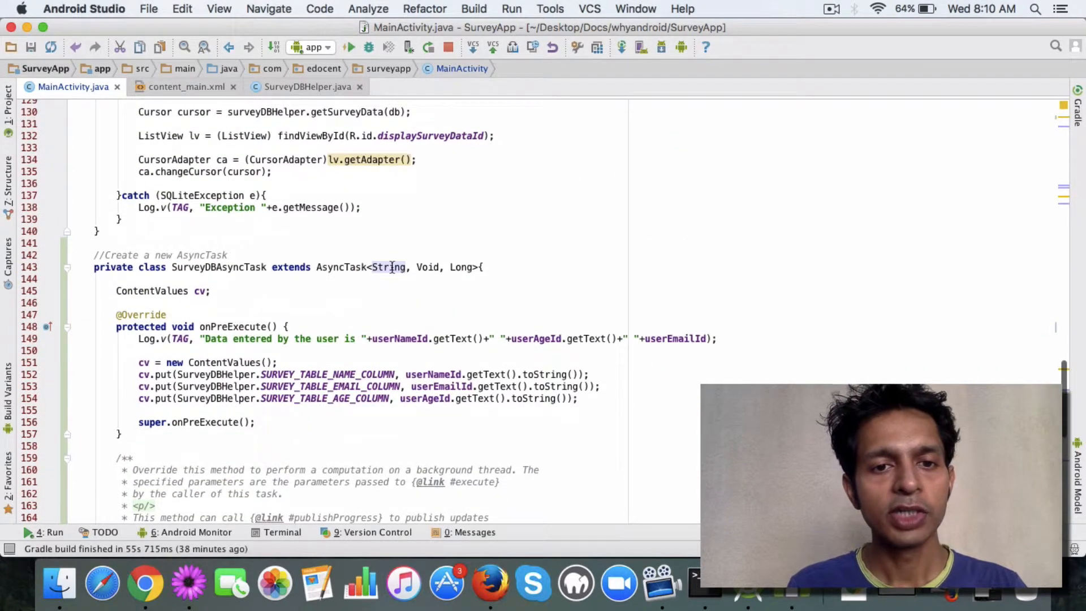
scroll(down, 3)
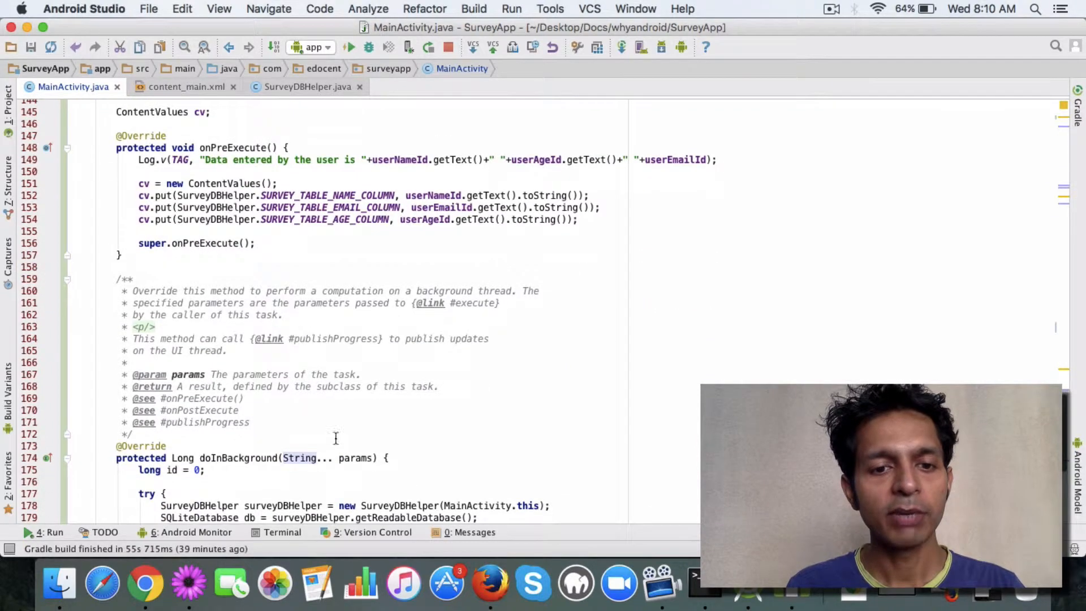
scroll(up, 3)
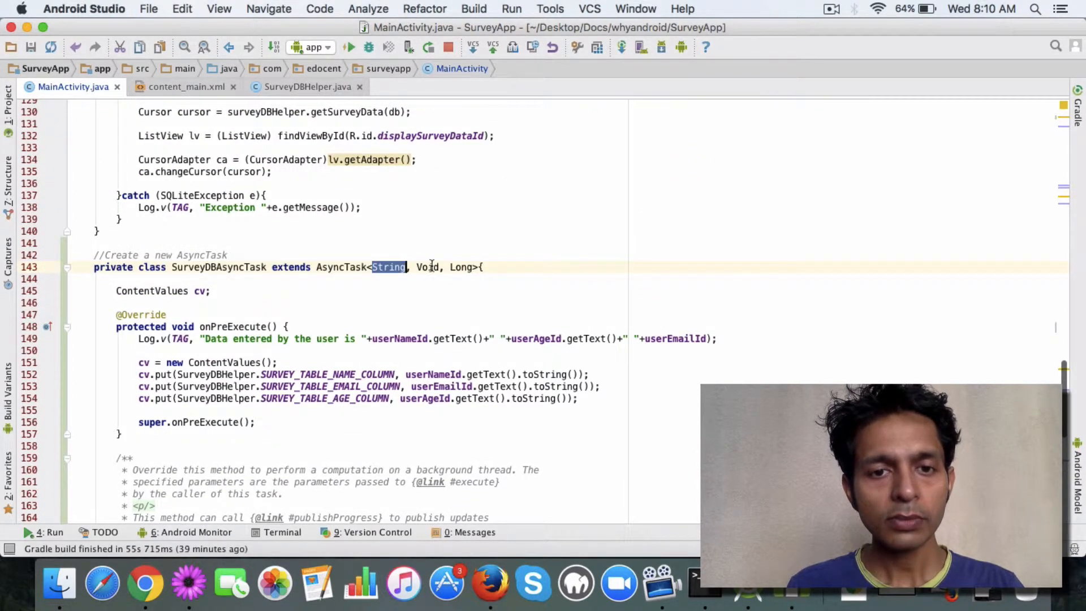
double_click(428, 267)
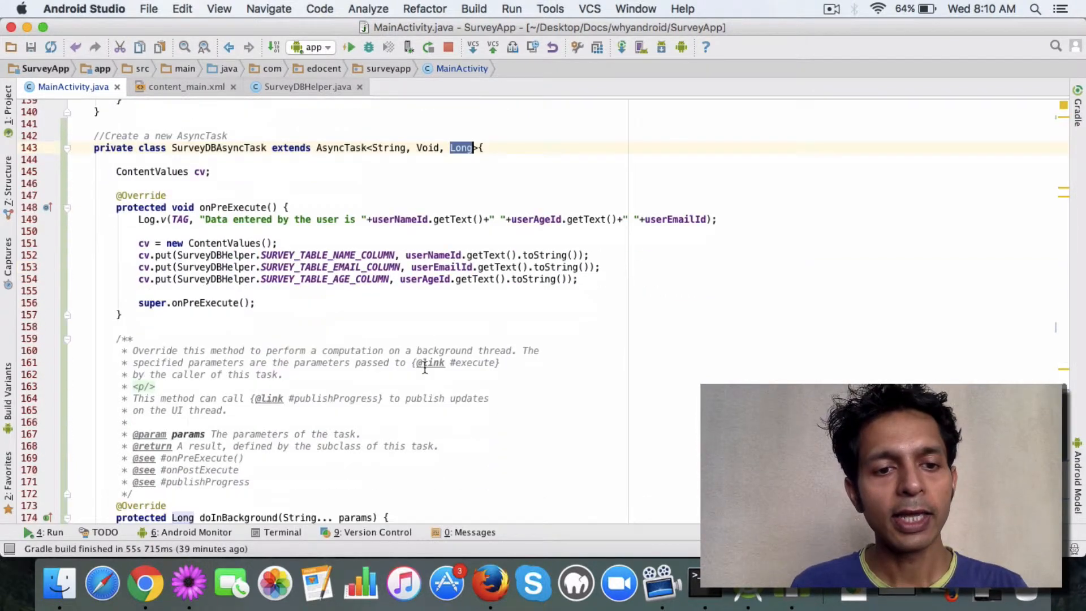
scroll(down, 3)
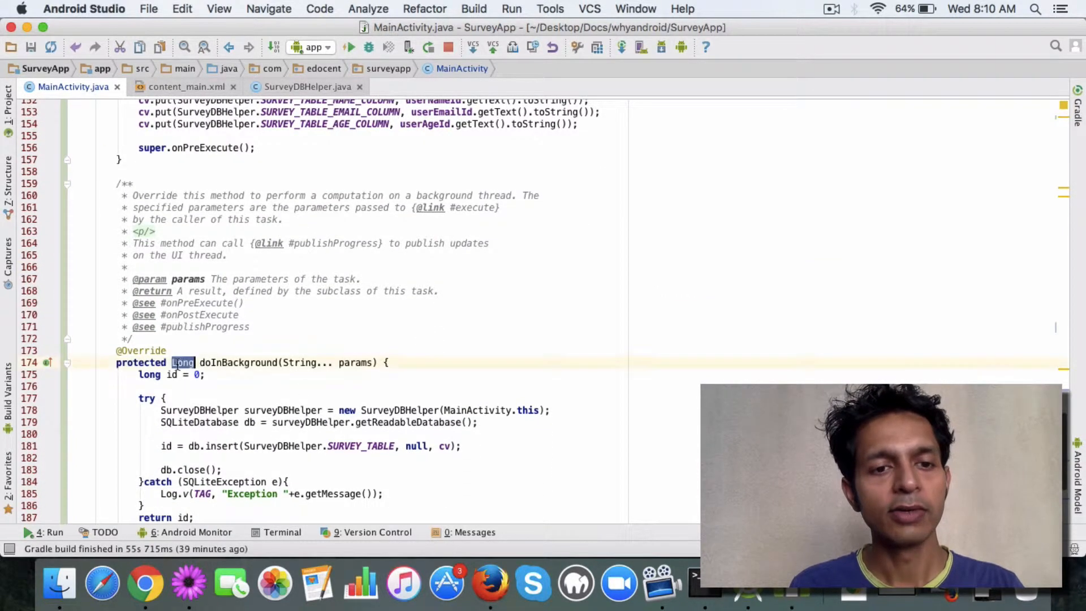
scroll(down, 3)
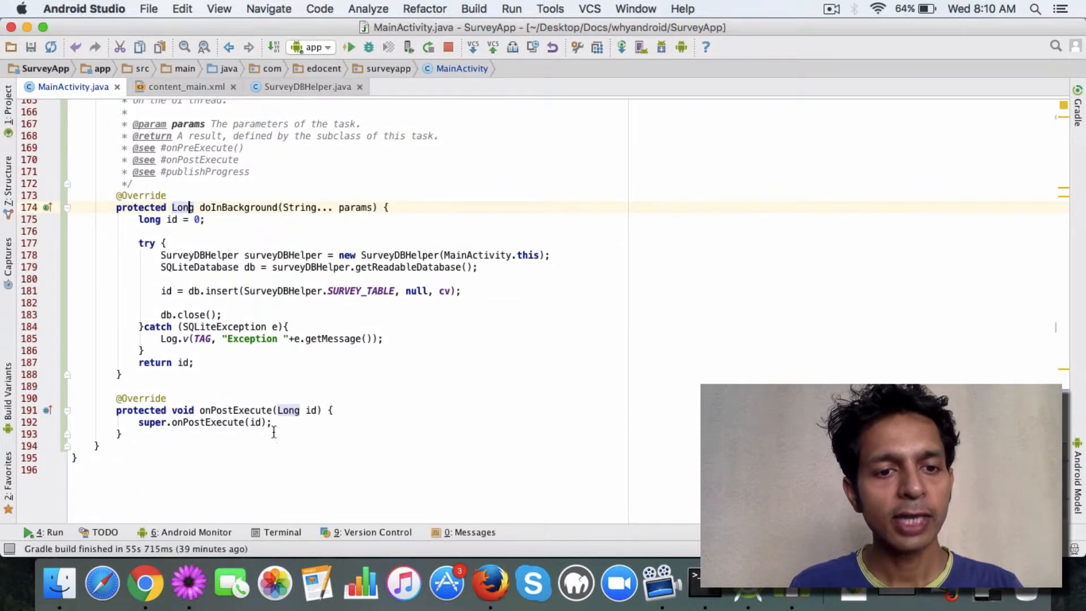
double_click(288, 410)
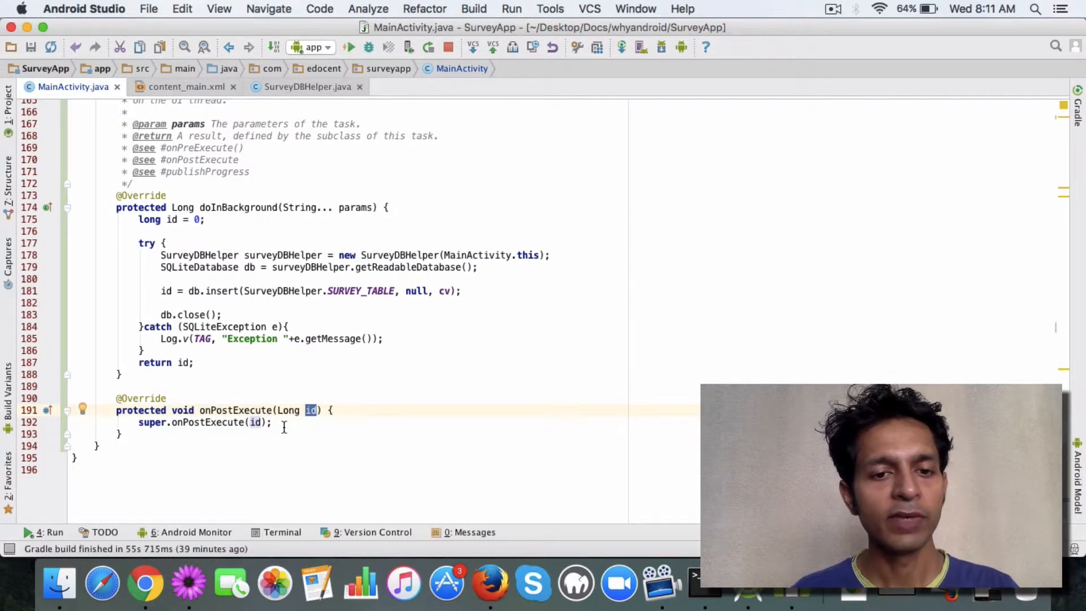
scroll(up, 3)
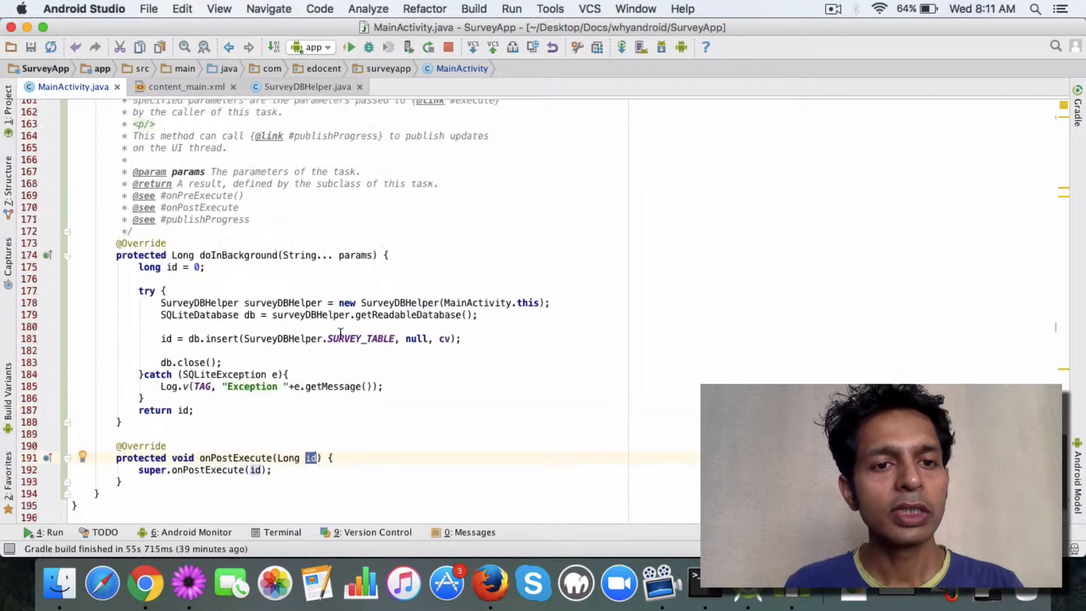
scroll(up, 3)
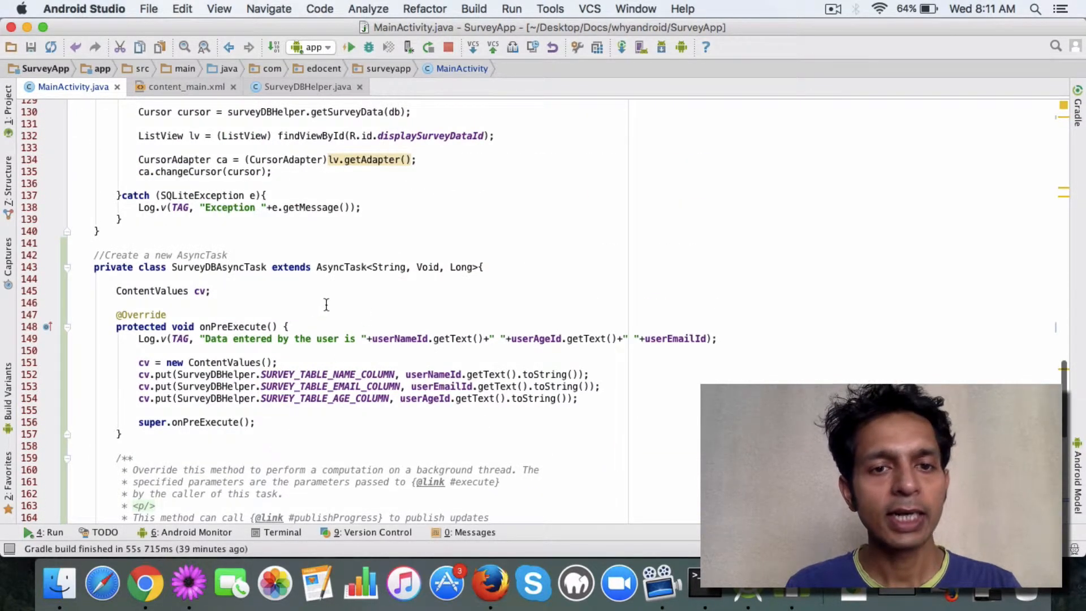
scroll(down, 3)
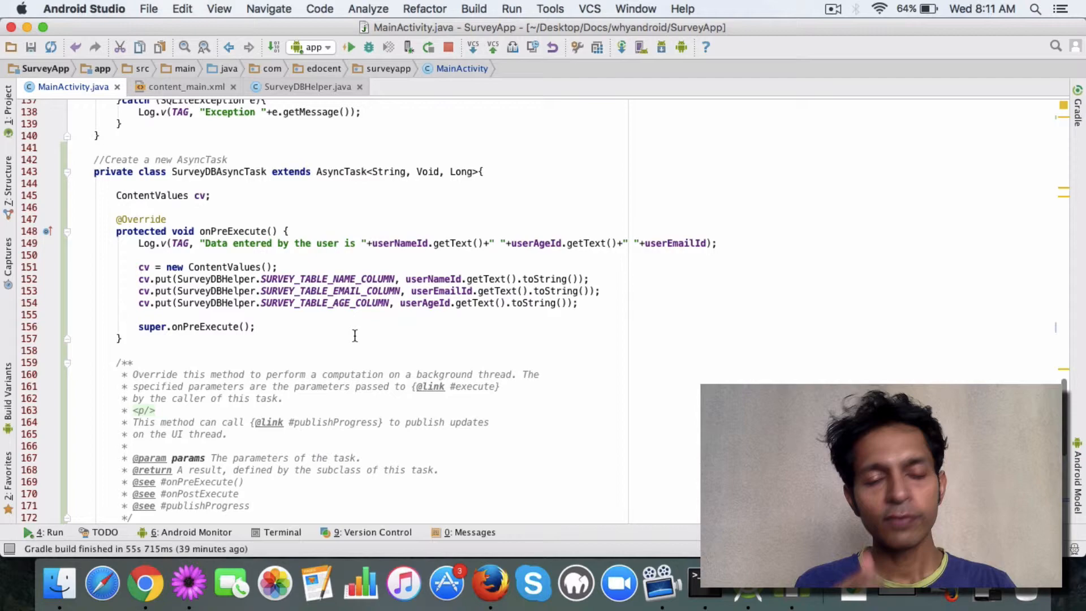
scroll(up, 3)
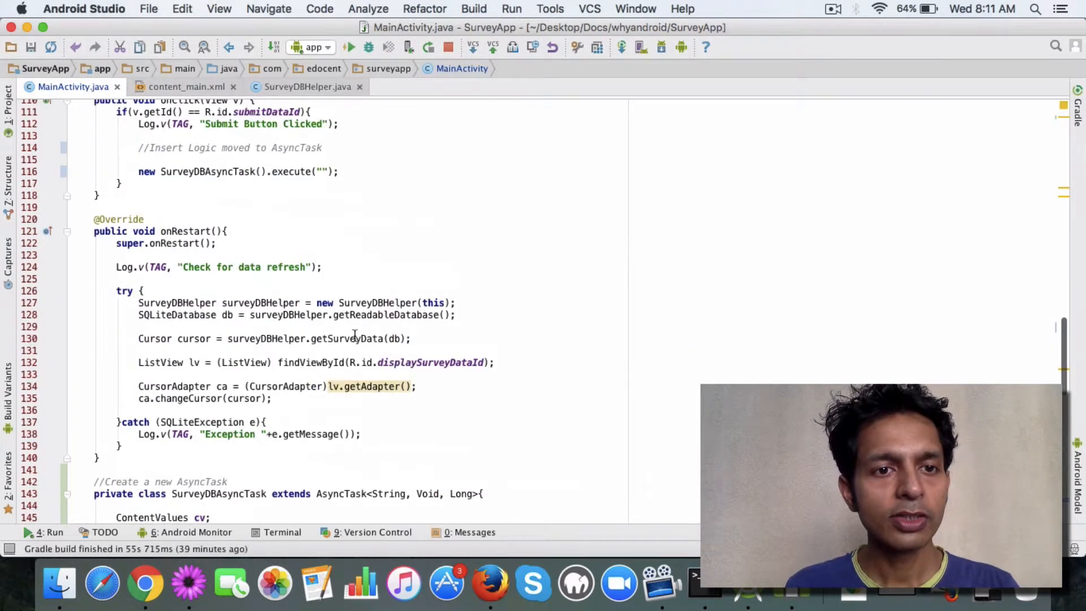
scroll(up, 3)
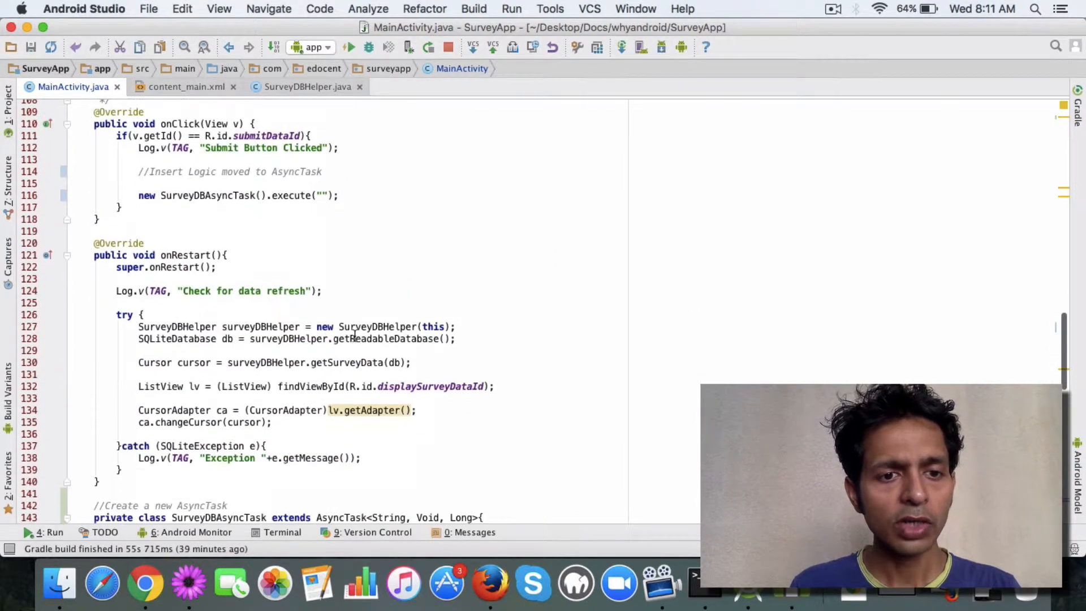
scroll(up, 3)
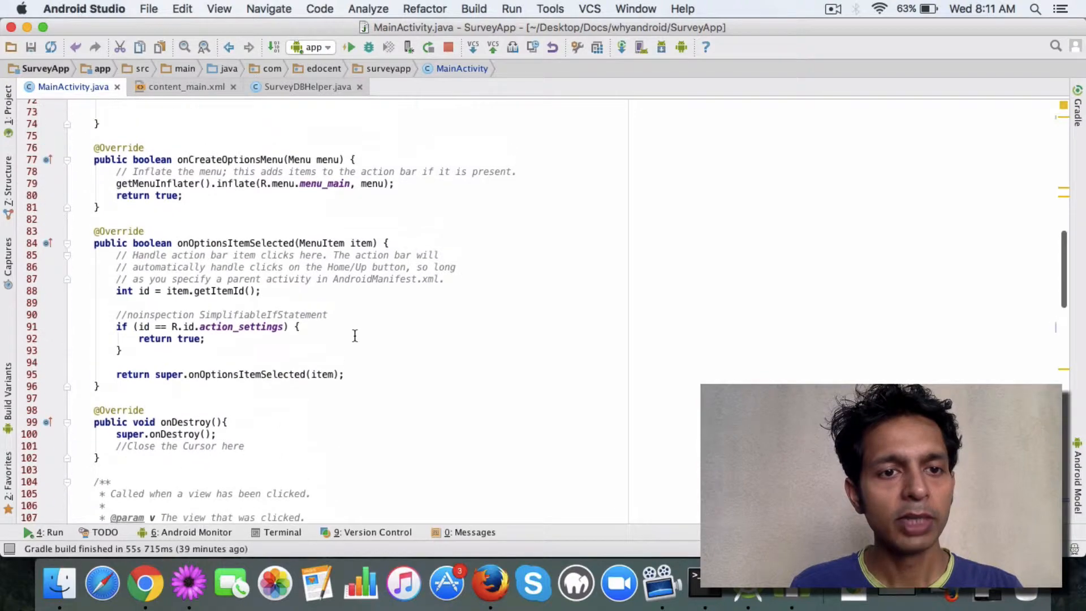
scroll(up, 3)
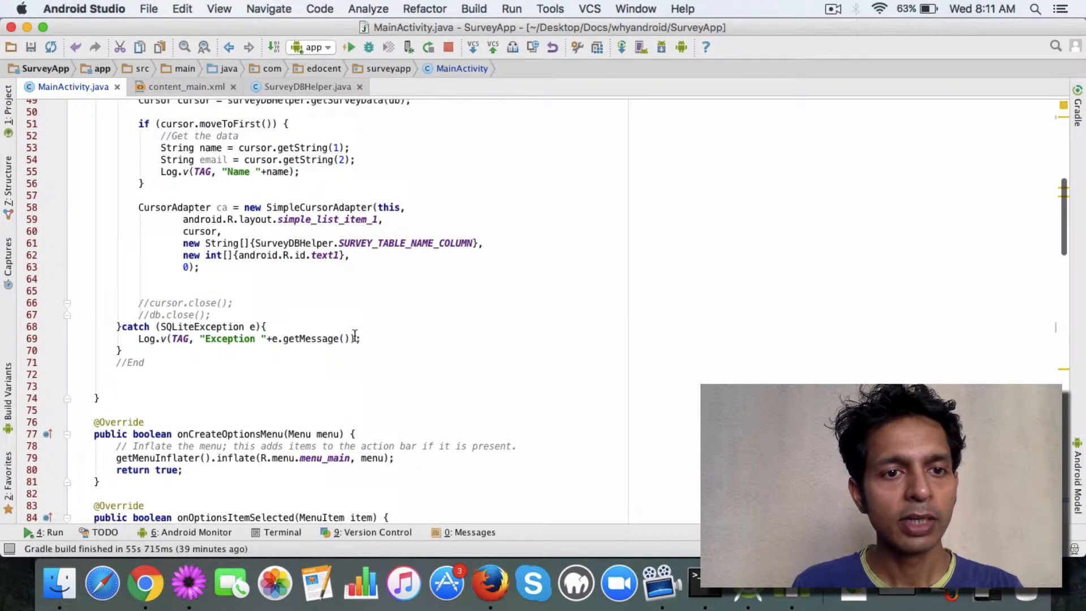
scroll(down, 3)
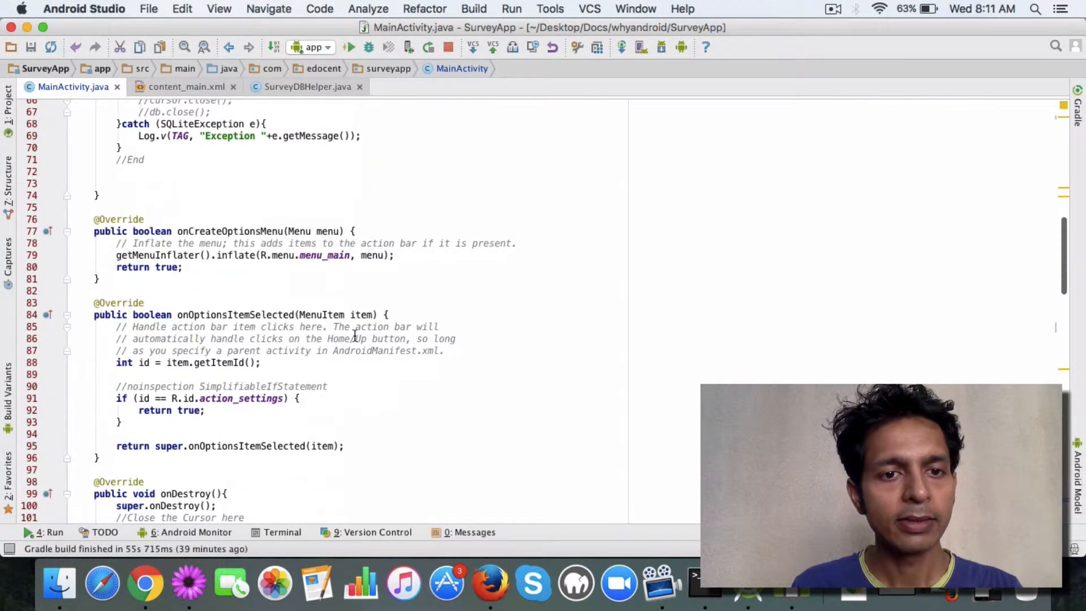
scroll(down, 3)
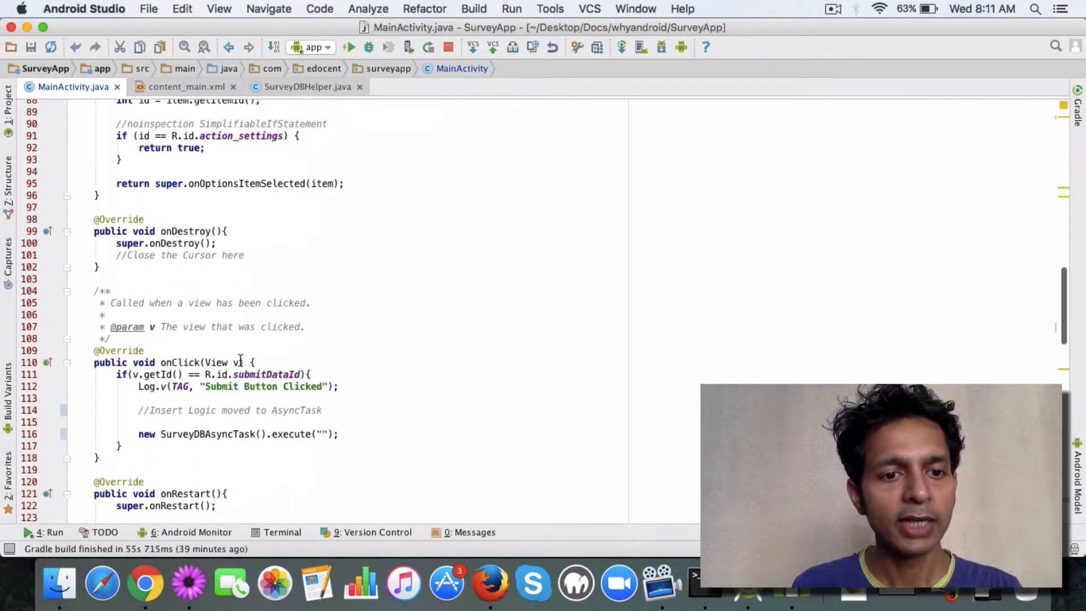
scroll(down, 3)
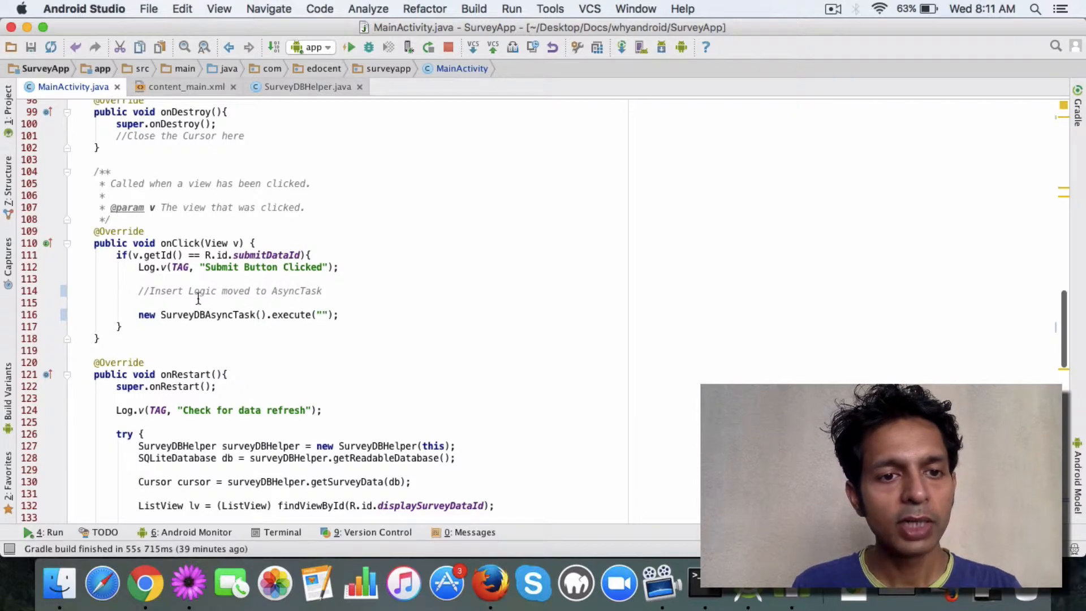
mouse_move(203, 348)
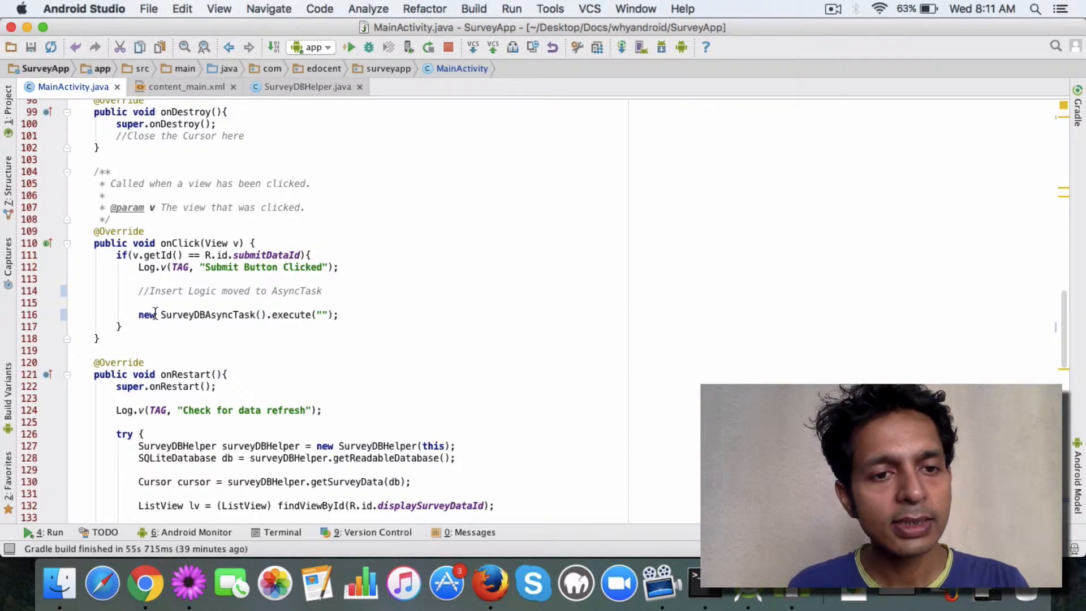
double_click(208, 315)
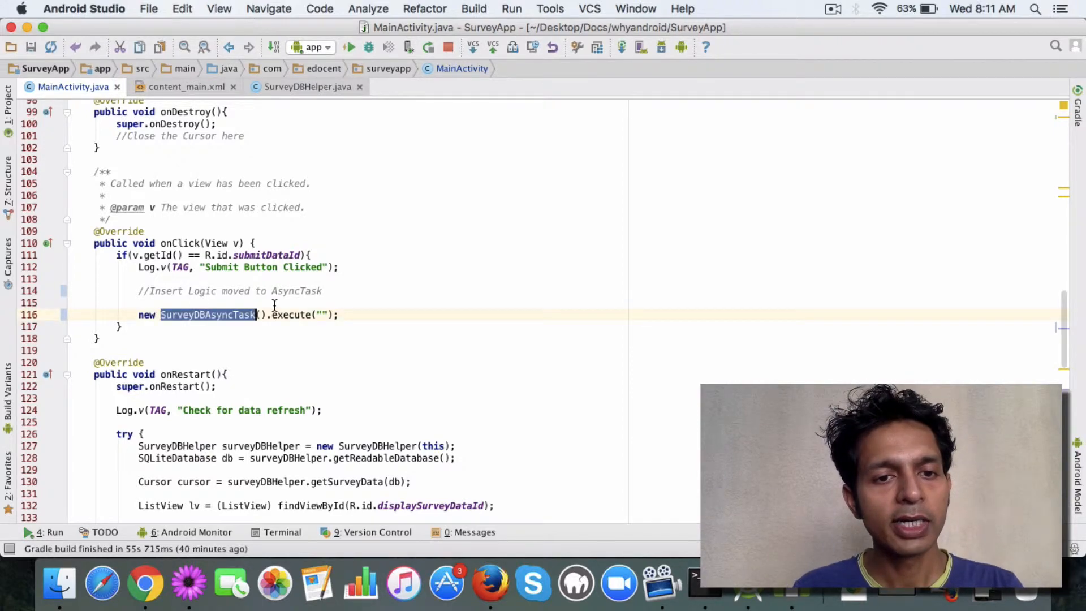
click(339, 314)
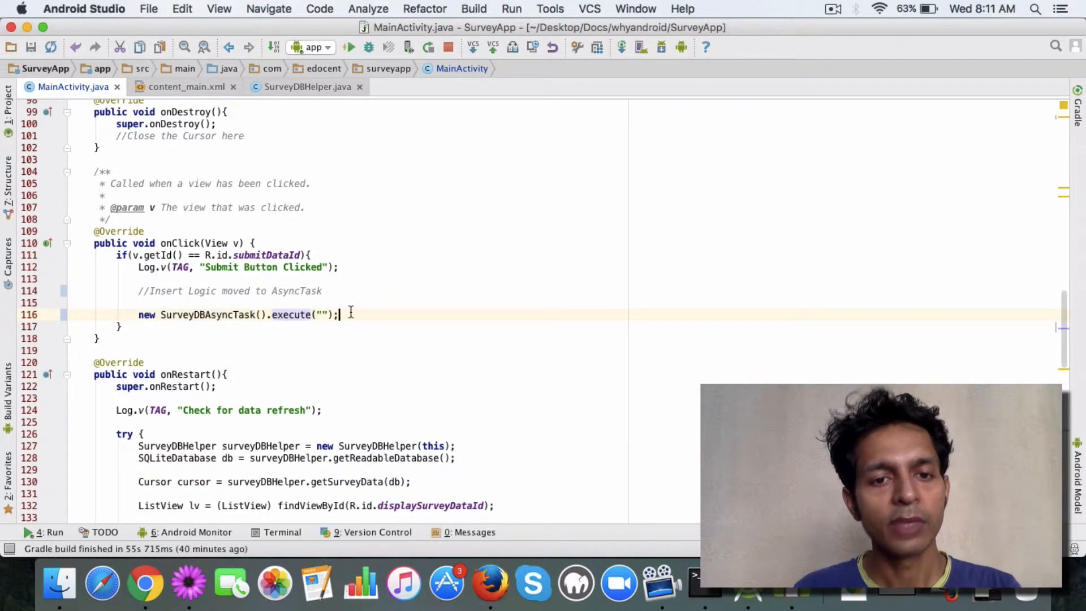
scroll(down, 3)
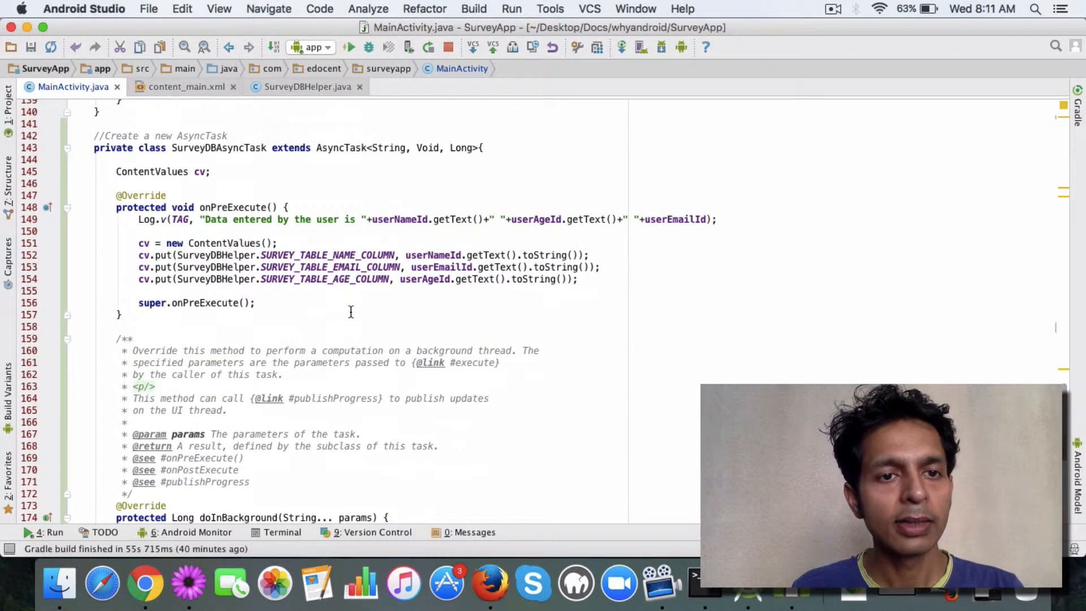
scroll(down, 3)
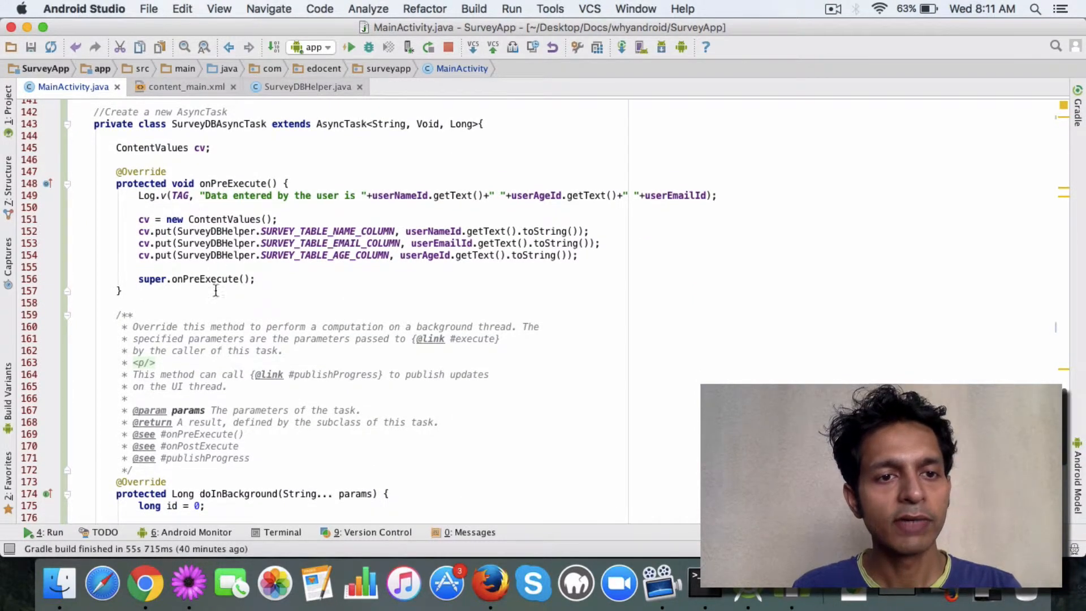
scroll(down, 3)
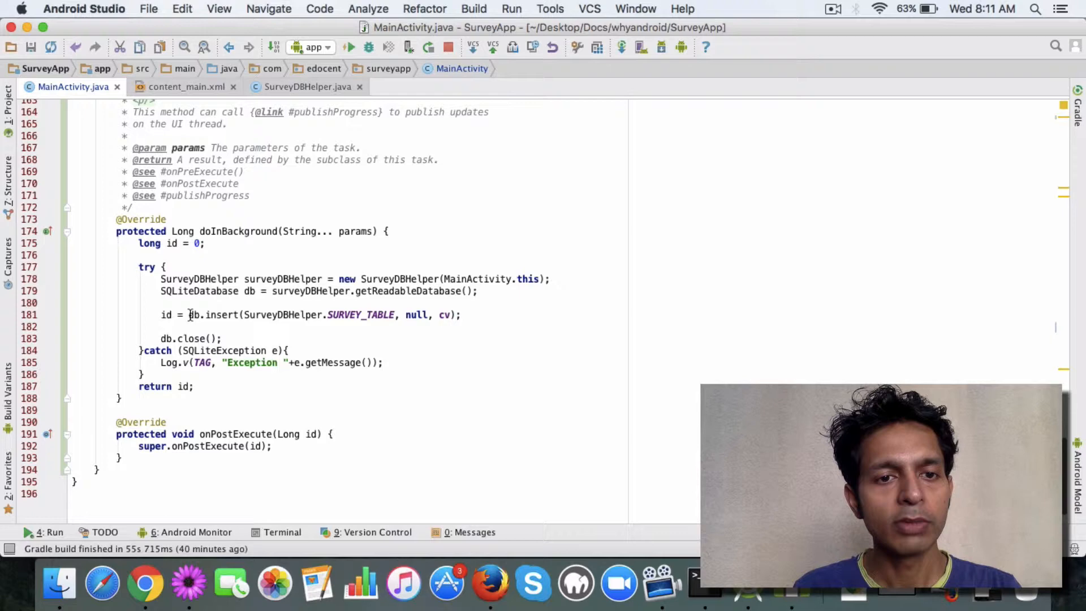